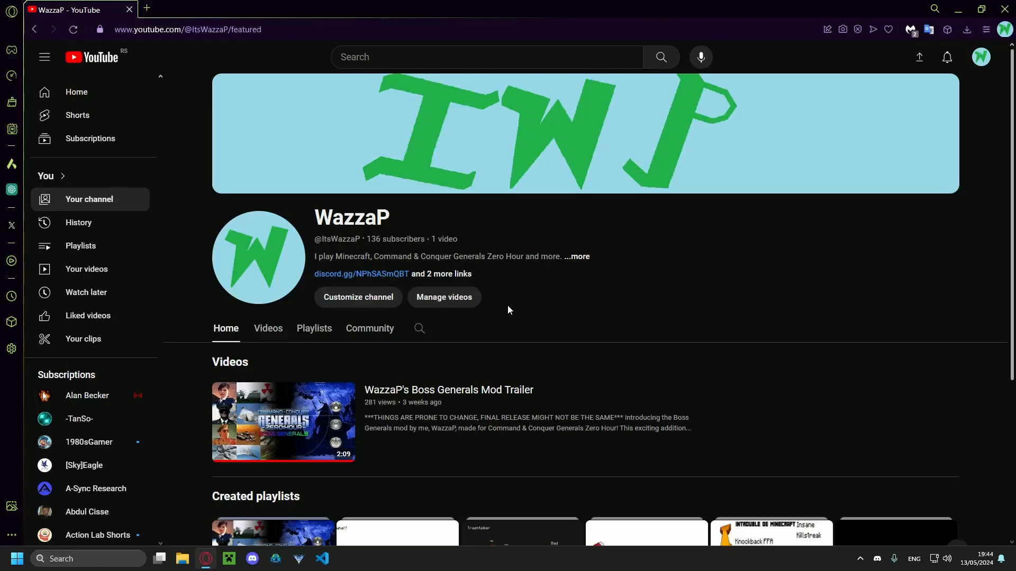
mouse_move(523, 287)
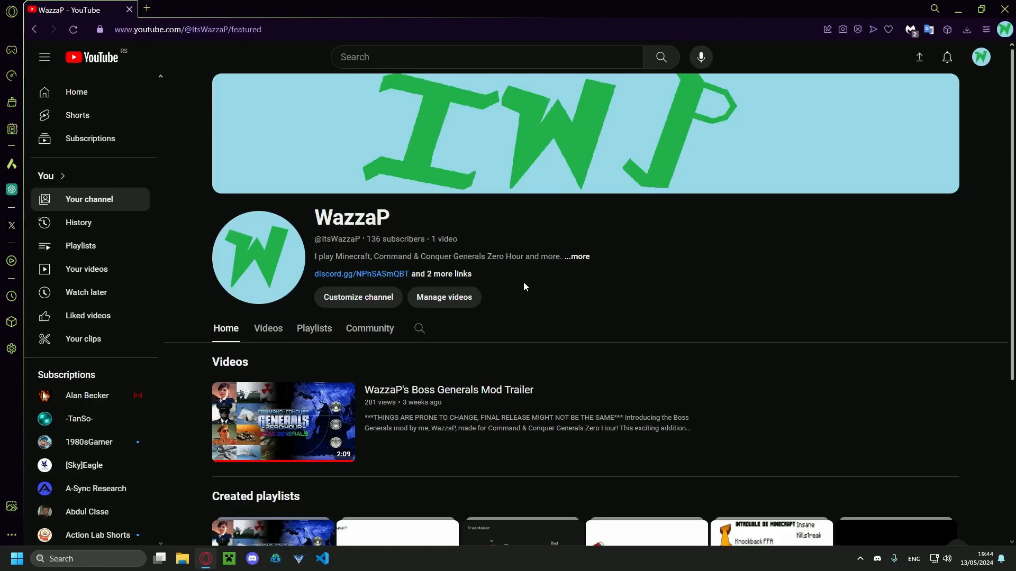
mouse_move(561, 262)
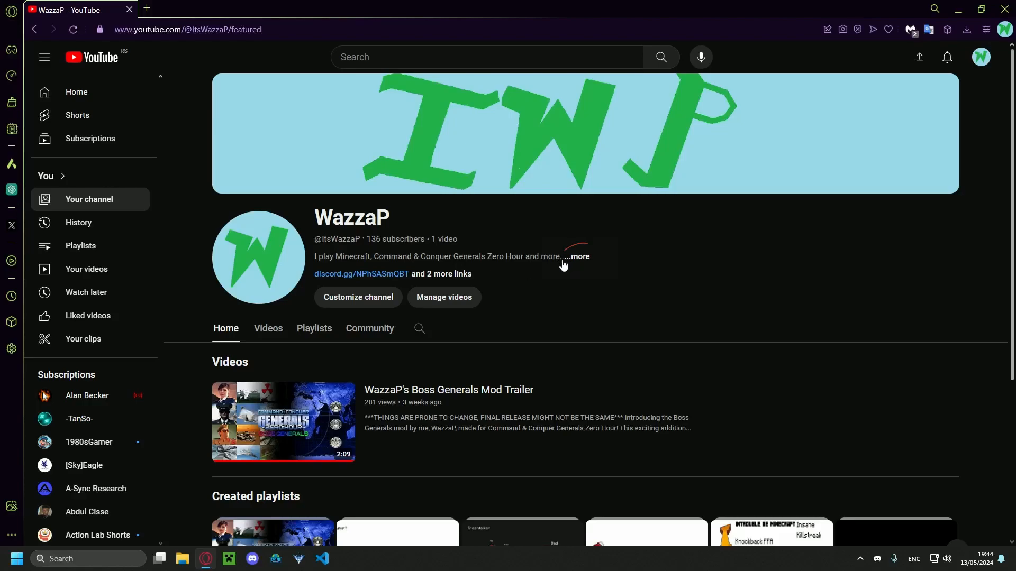
Expand the WazzaP channel description to reveal the Discord, ModDB and GameReplays links
left_click(576, 256)
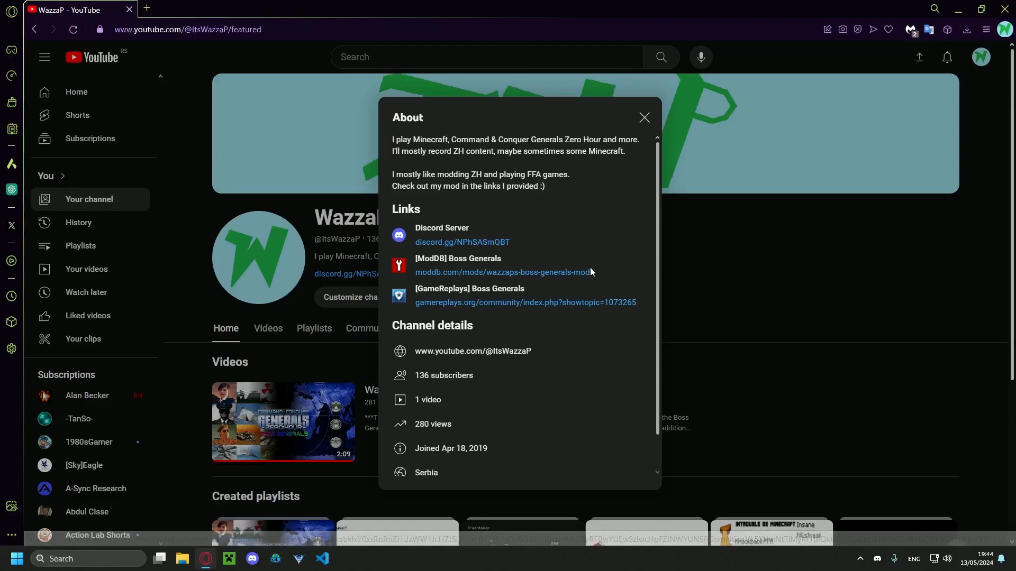
From the ModDB Boss Generals files list, download the v1.8 beta 2 zip
left_click(503, 272)
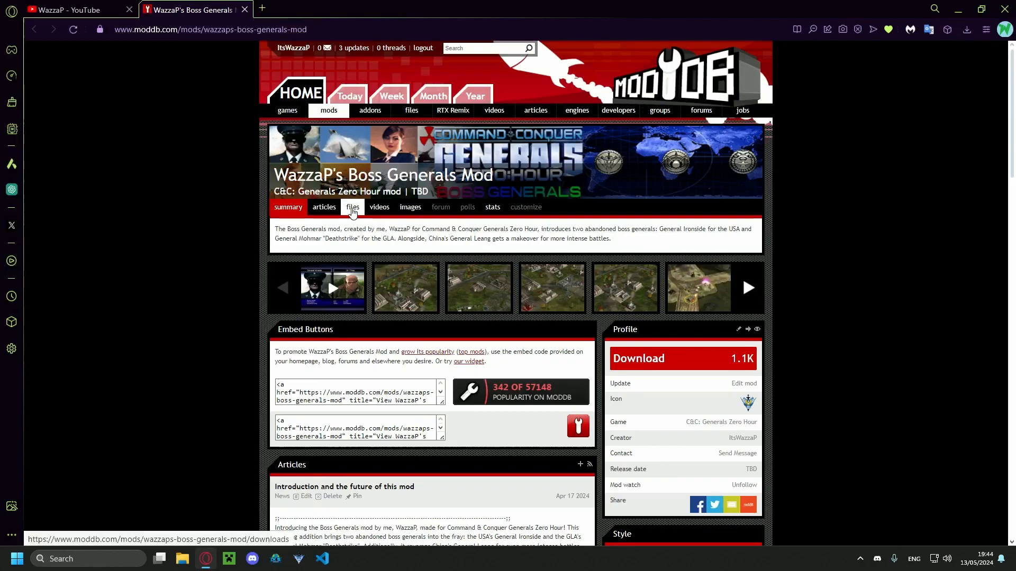
left_click(351, 206)
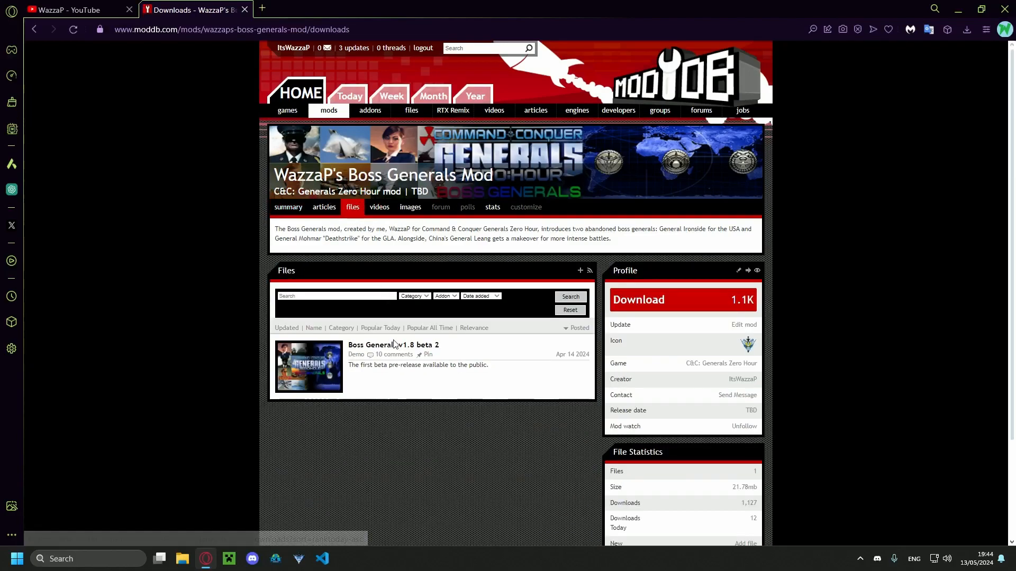
left_click(393, 345)
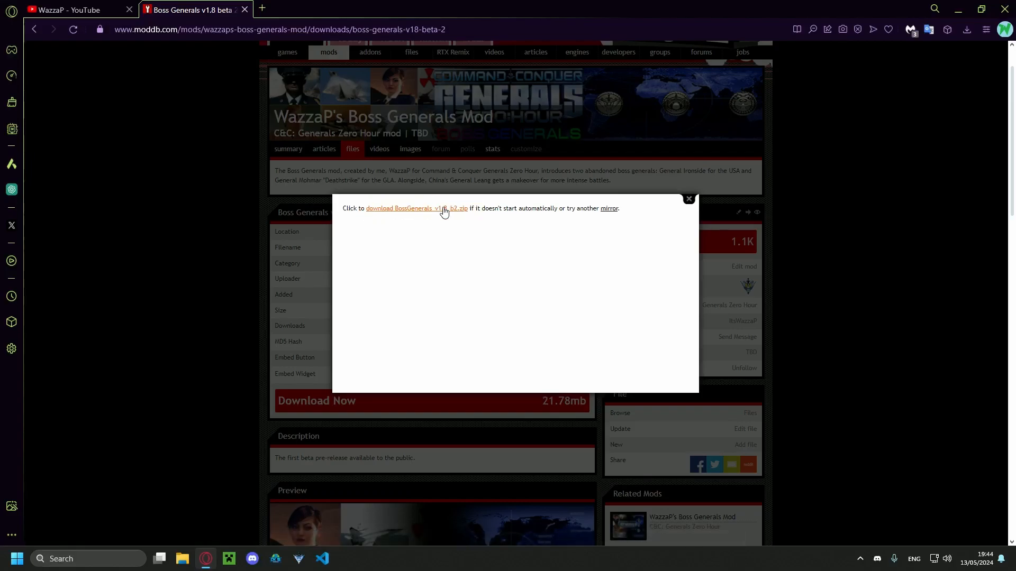
left_click(414, 208)
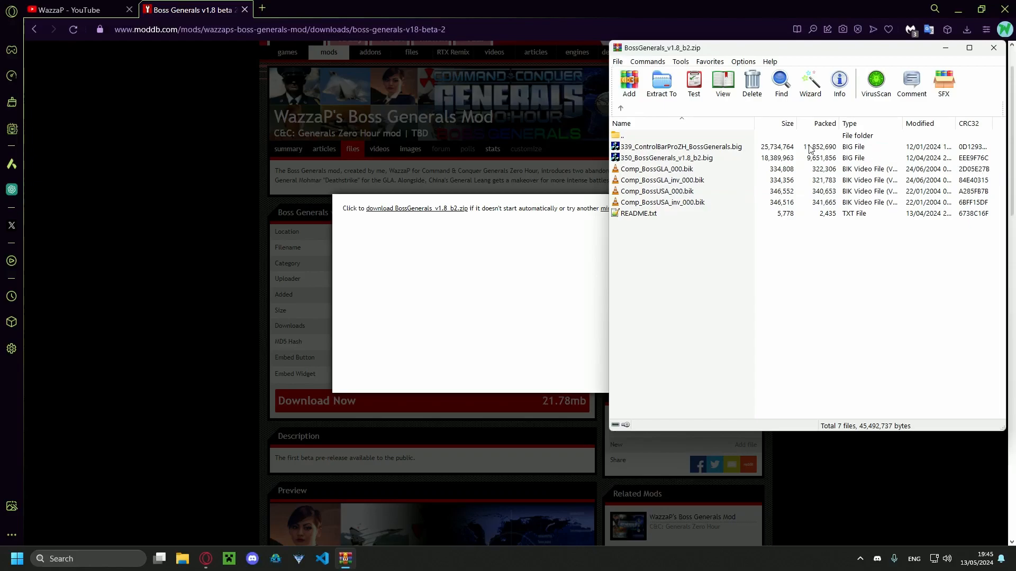
Look over the .big files inside the BossGenerals zip, then leave the desktop showing
left_click(665, 157)
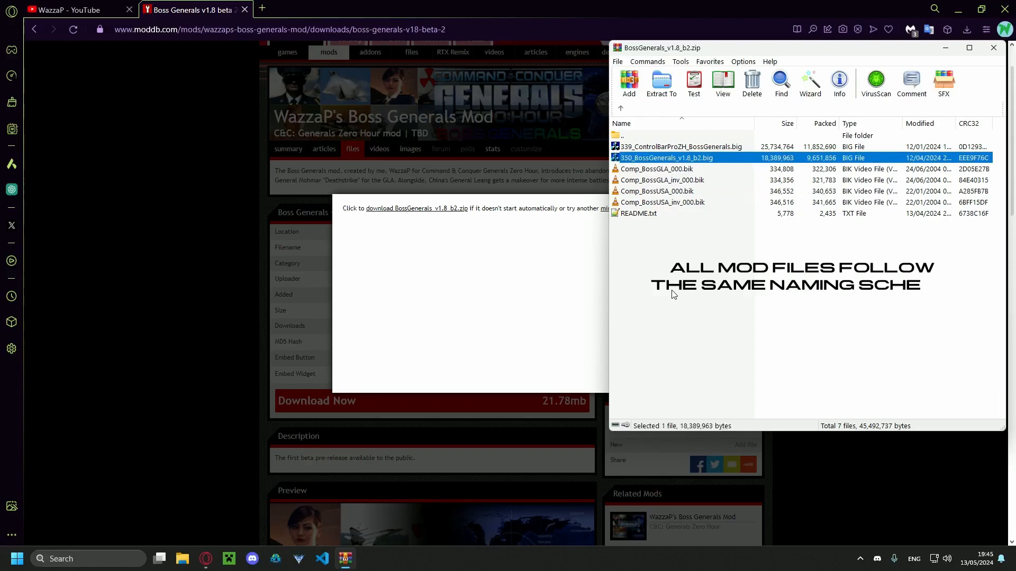
left_click(679, 146)
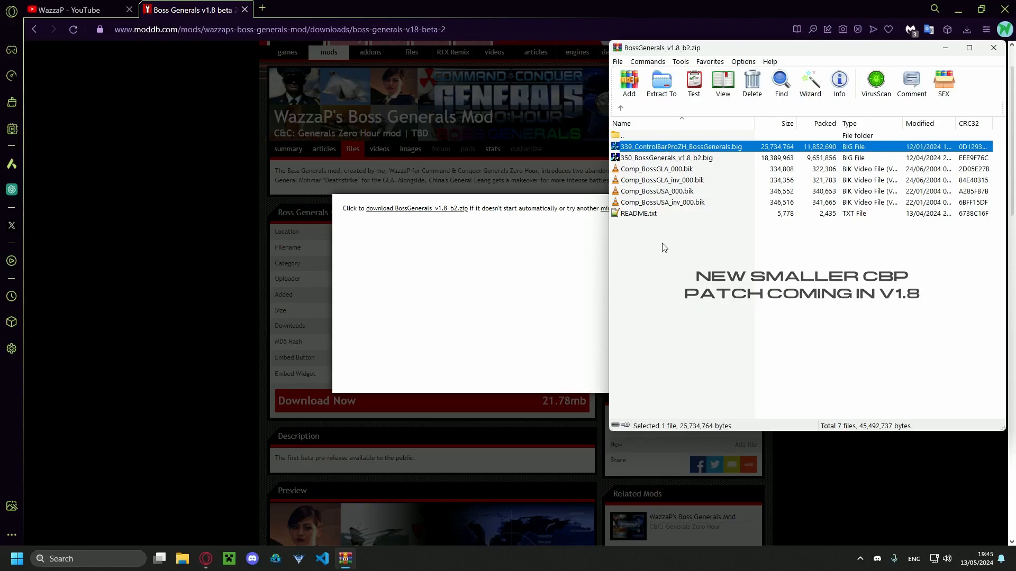
mouse_move(678, 207)
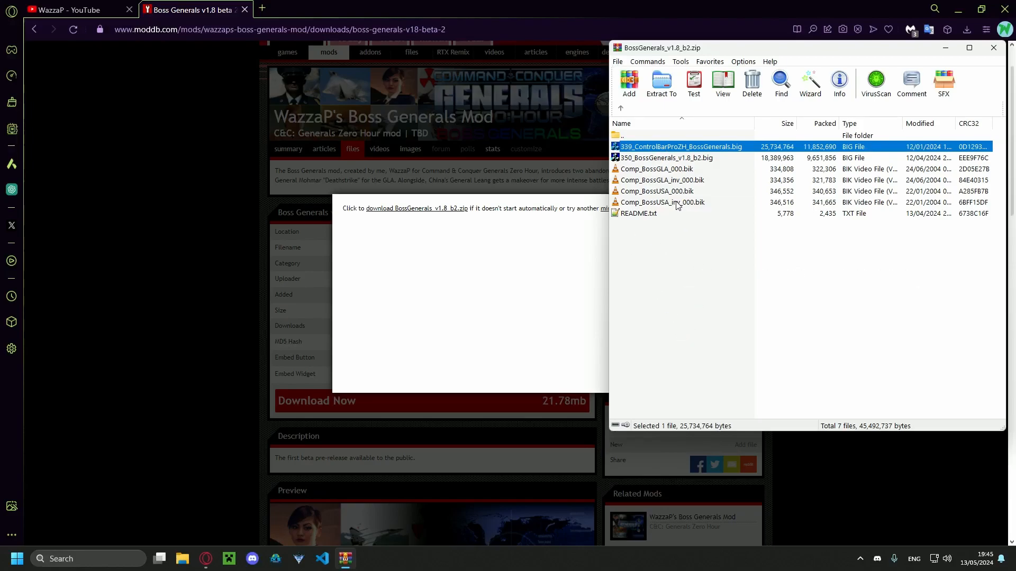
left_click(662, 202)
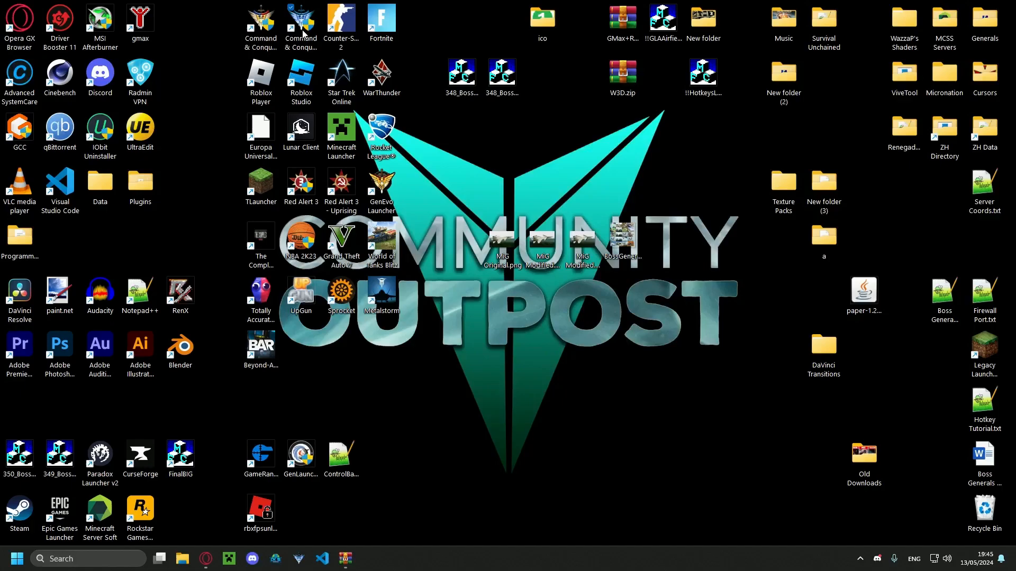
Open the Zero Hour shortcut's file location so the install folder sits beside the archive
right_click(301, 28)
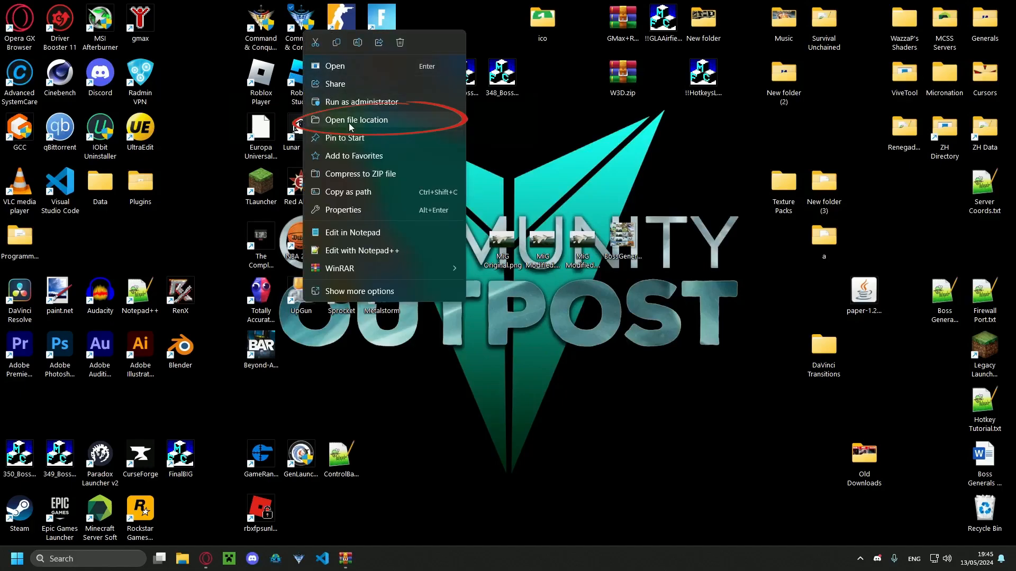
left_click(357, 120)
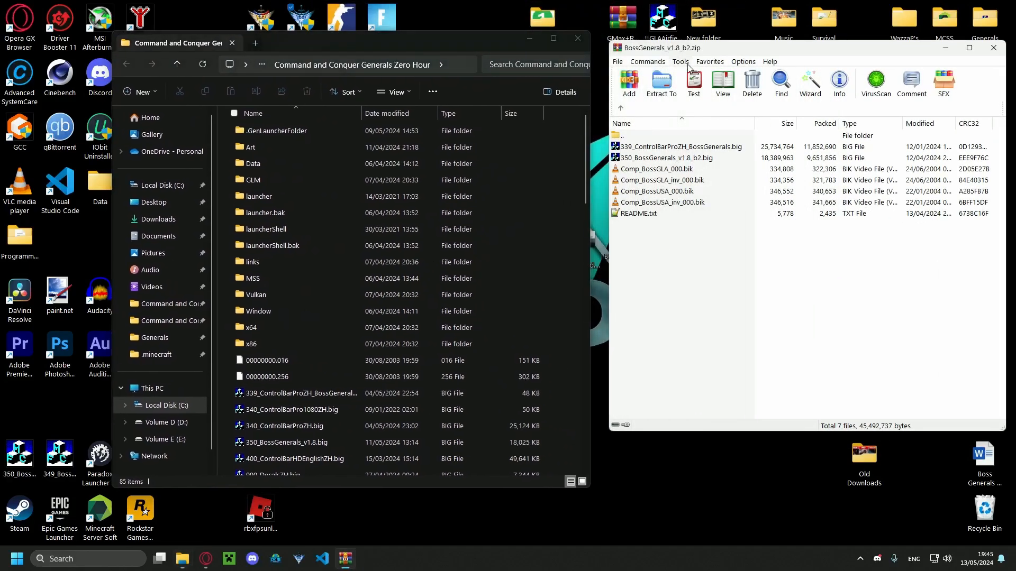
left_click(667, 158)
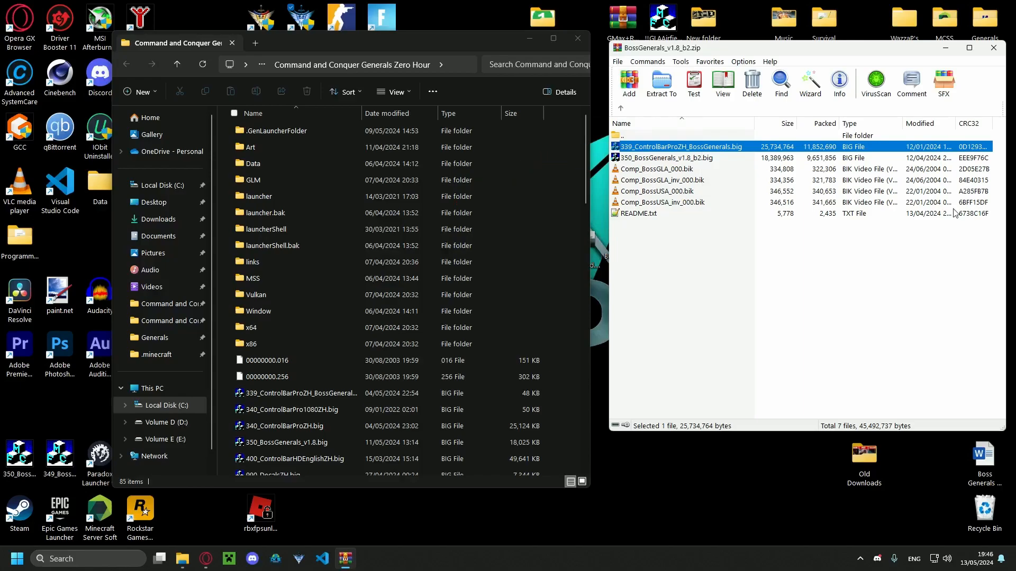
mouse_move(382, 163)
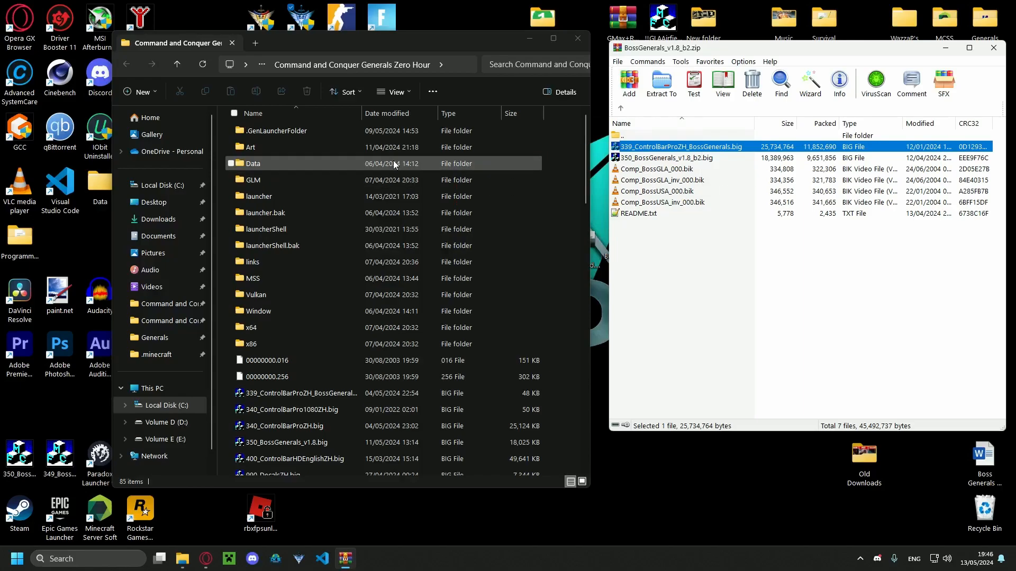
Browse into Data\English\Movies with its .bik videos, then close that Explorer window
double_click(253, 163)
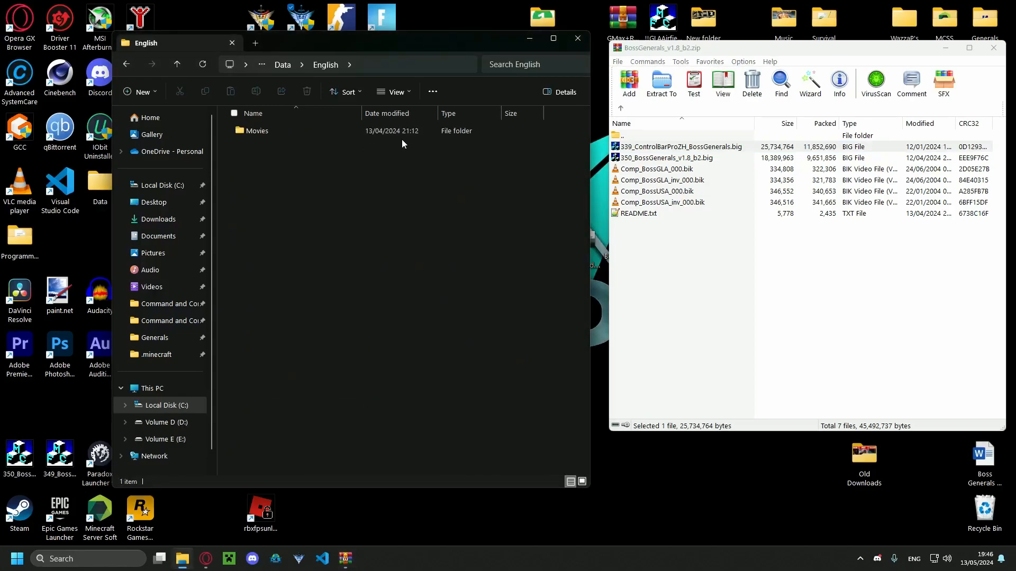
double_click(256, 131)
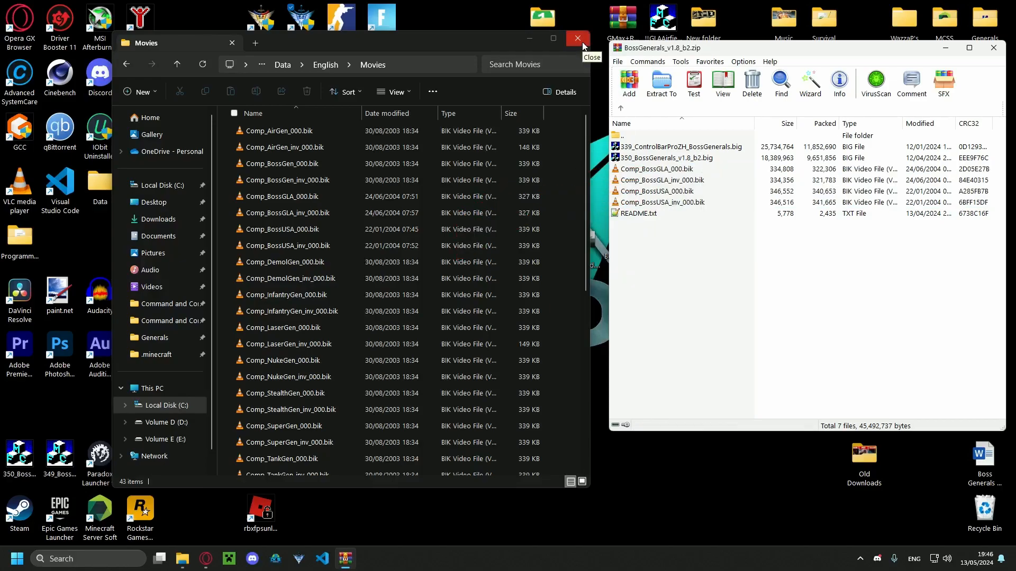
left_click(576, 38)
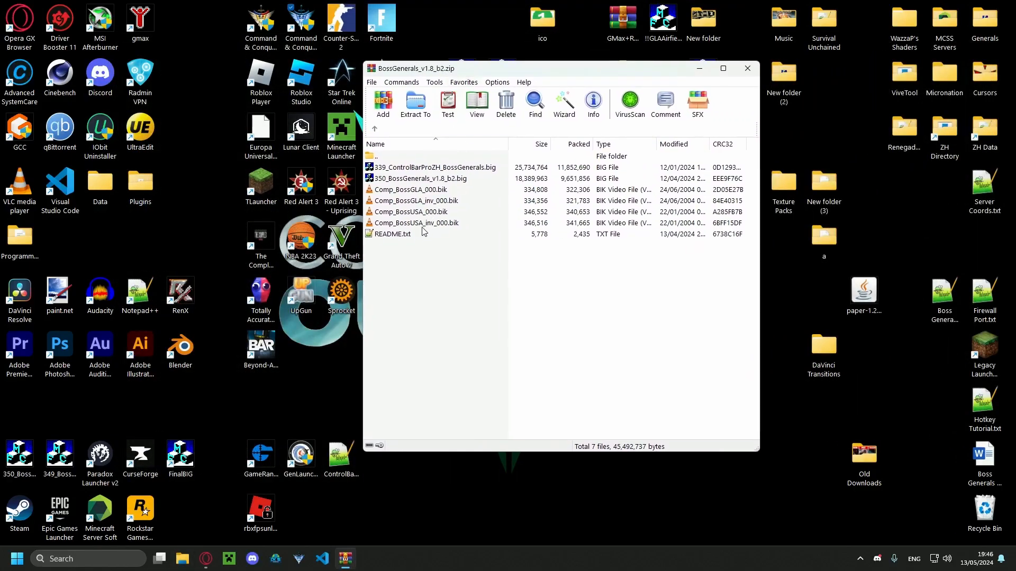
Read the archive's README.txt install steps in Notepad++, then return to the YouTube tab
double_click(391, 234)
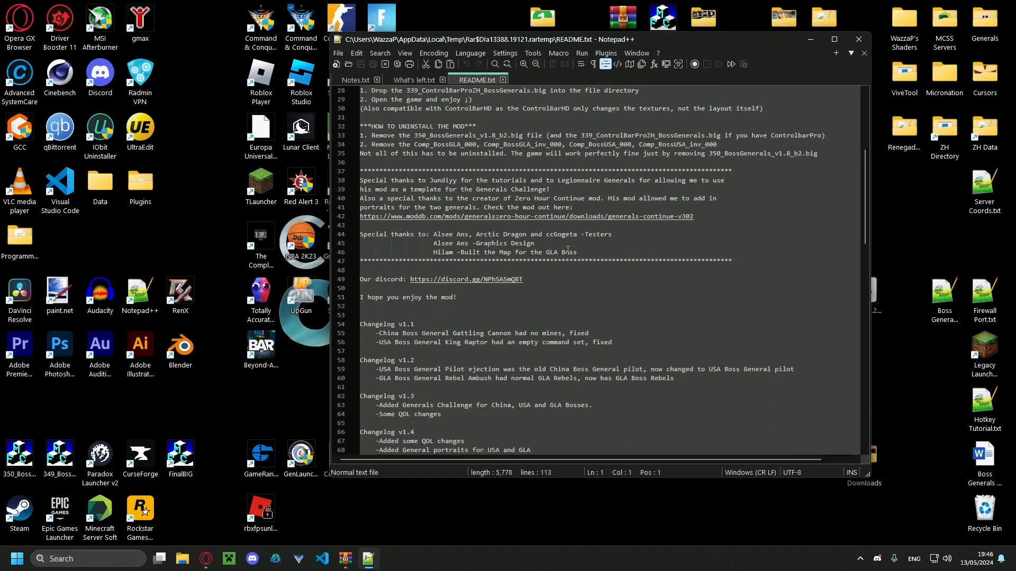
scroll("down", 3)
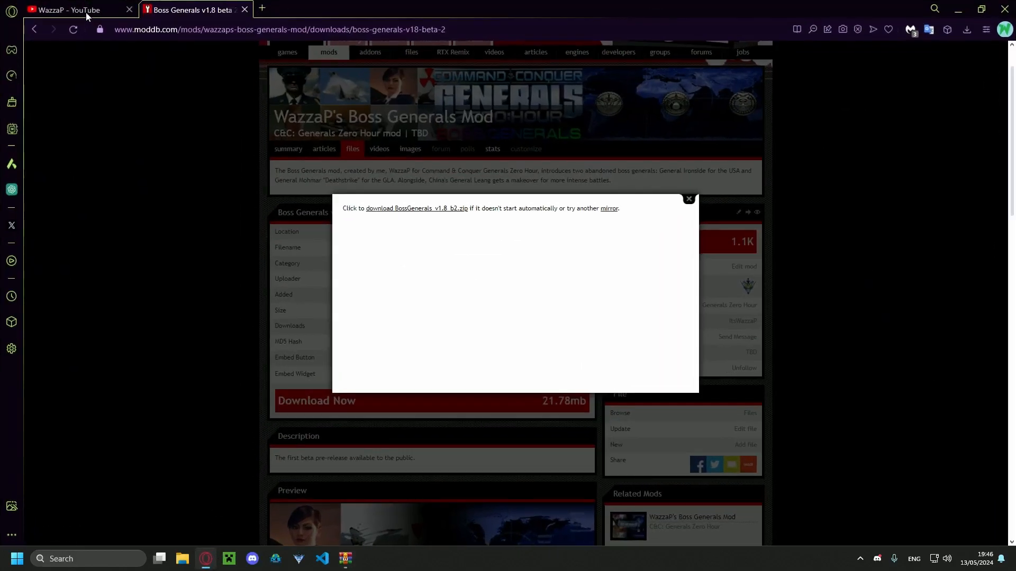
left_click(67, 10)
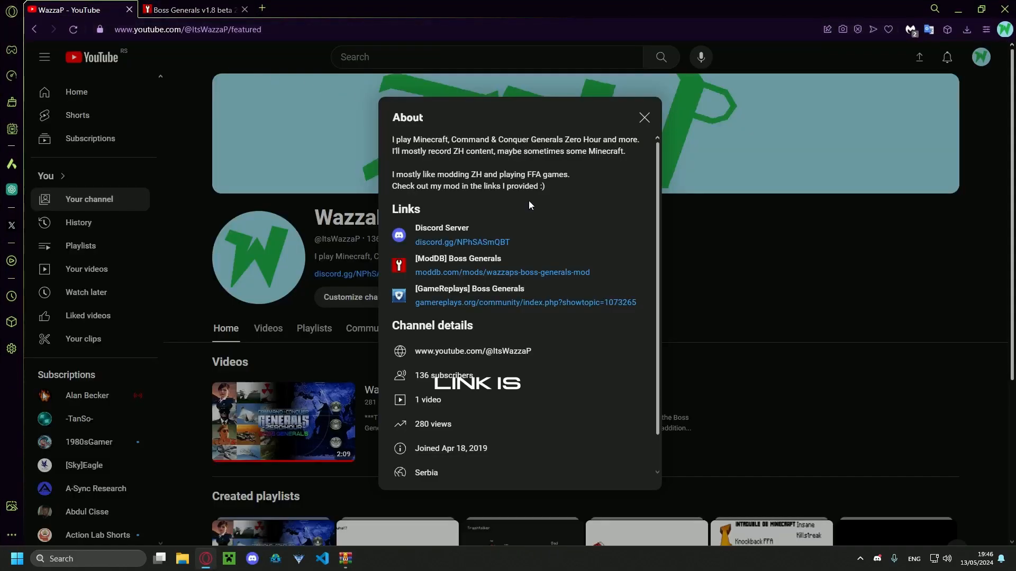